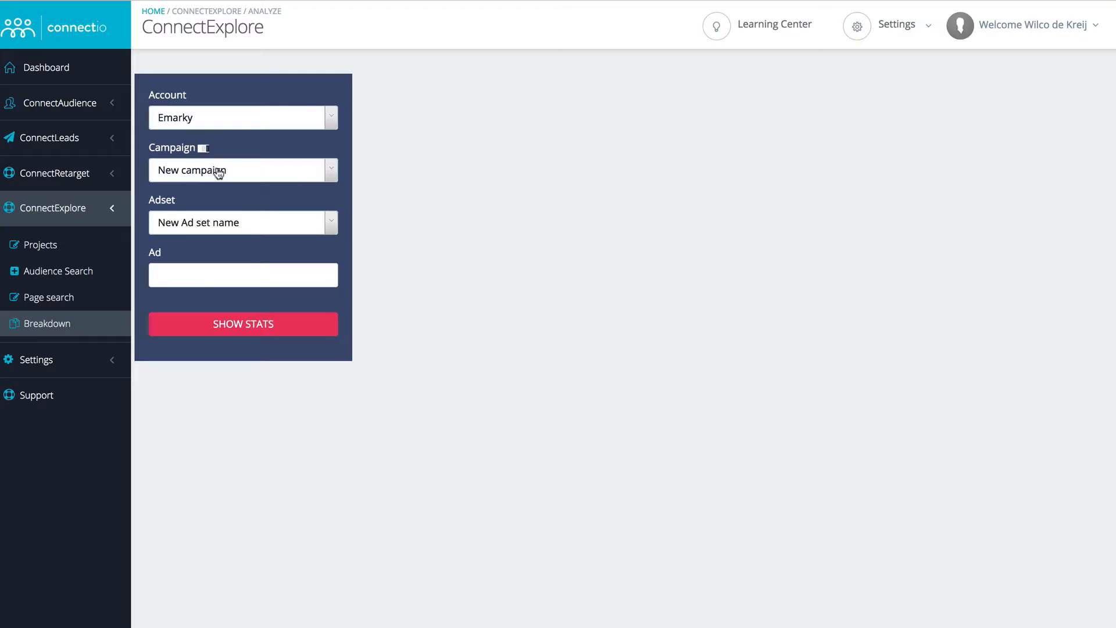
# Select the UpViral Webinar Mixed Interest campaign and its Mixed Interest ad set.
pyautogui.click(241, 170)
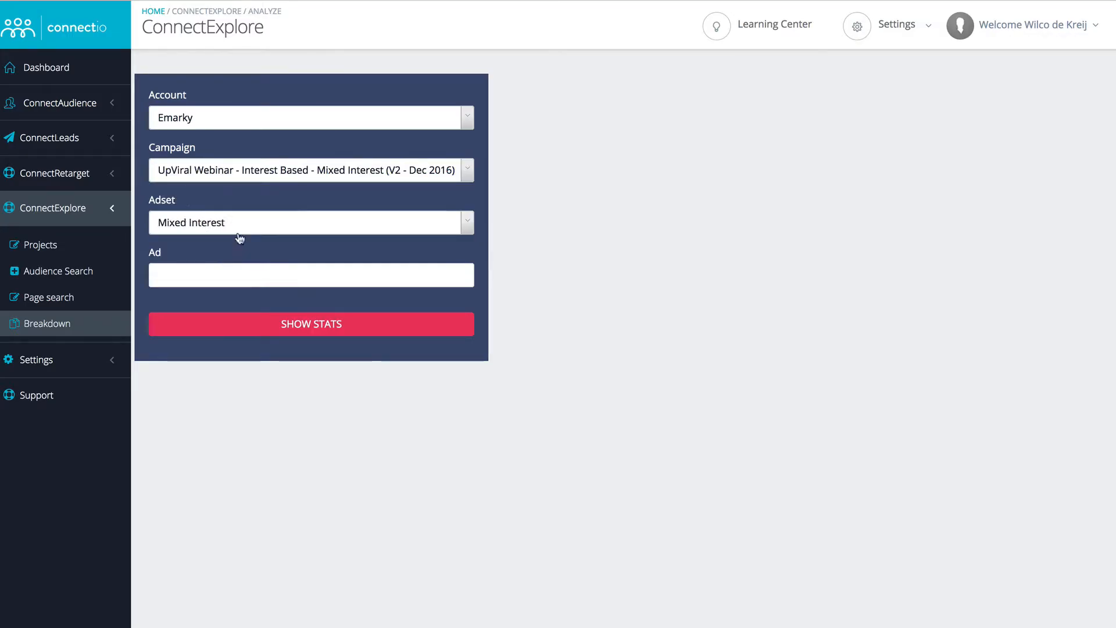
pyautogui.click(310, 275)
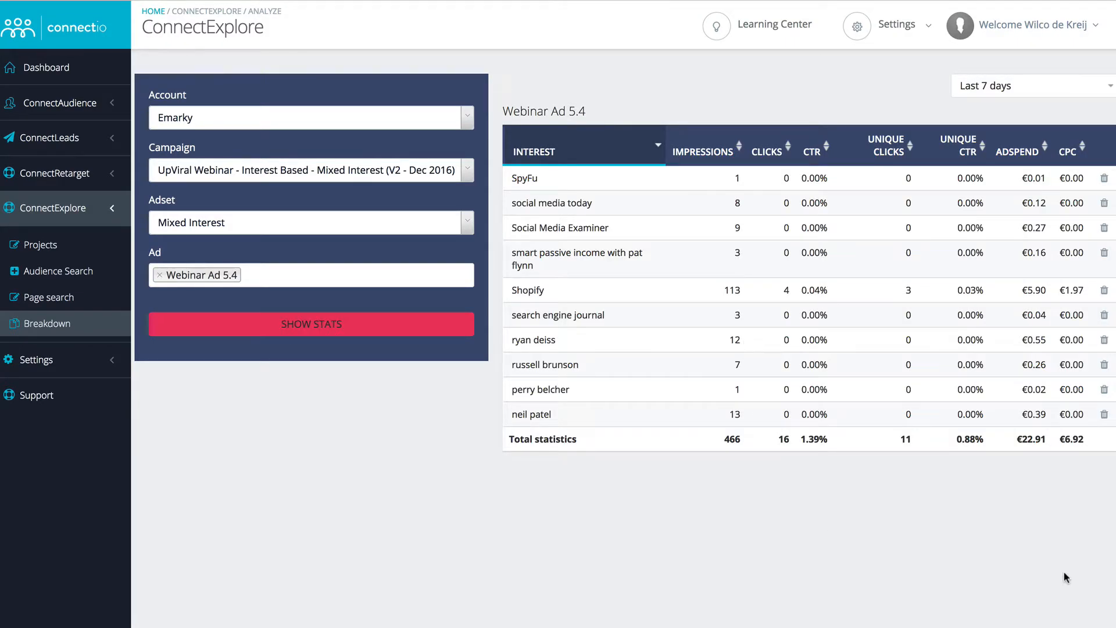
pyautogui.moveTo(1058, 137)
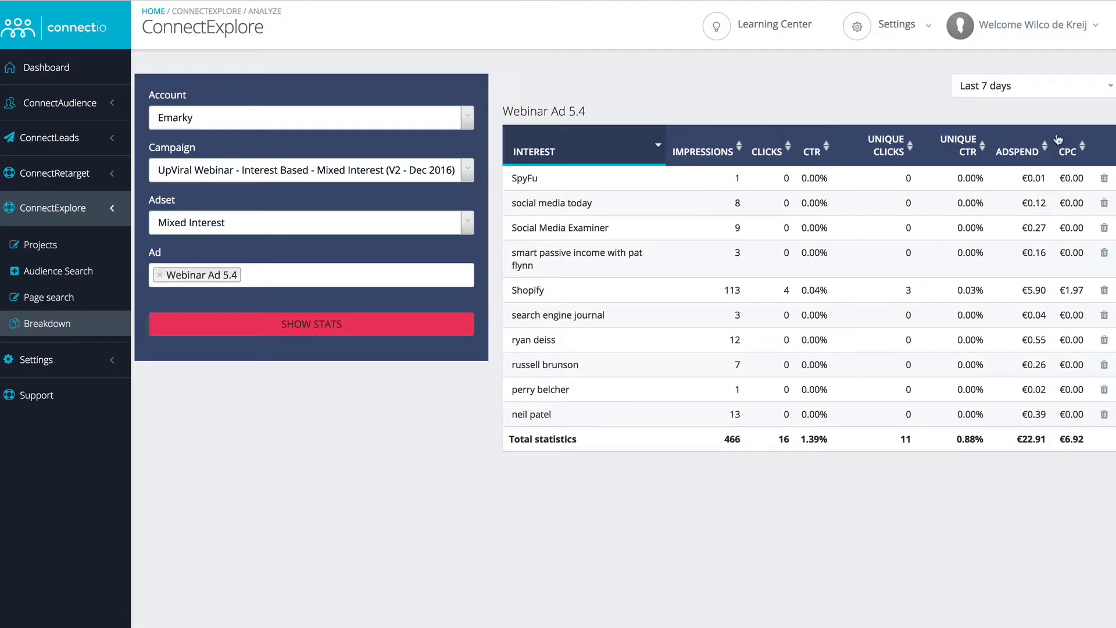
# Sort the Webinar Ad 5.4 interest breakdown by cost per click.
pyautogui.click(1066, 151)
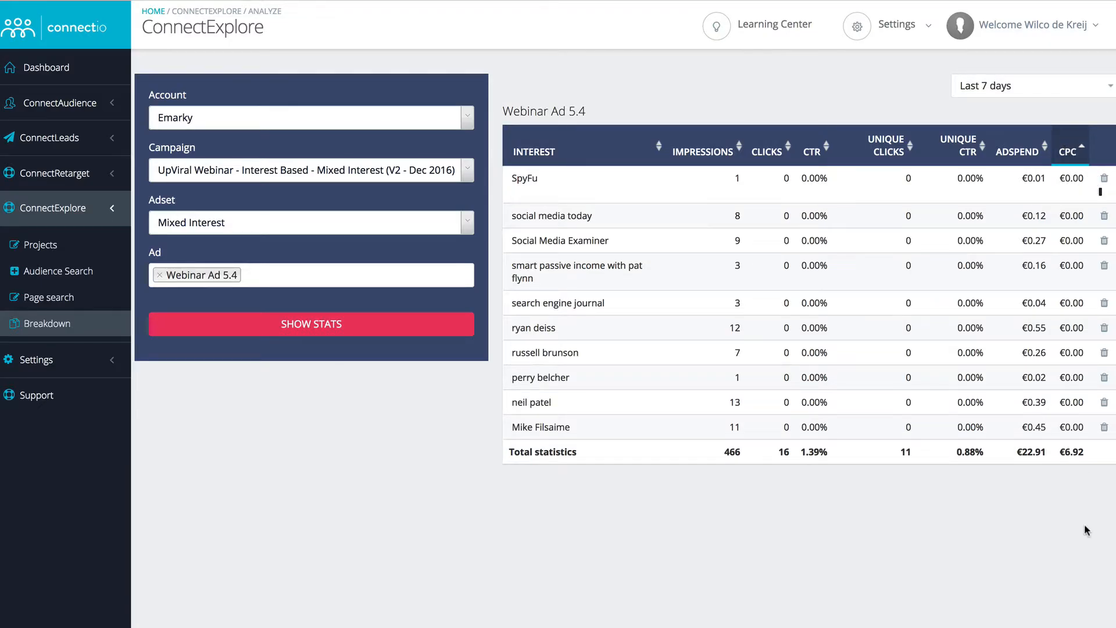